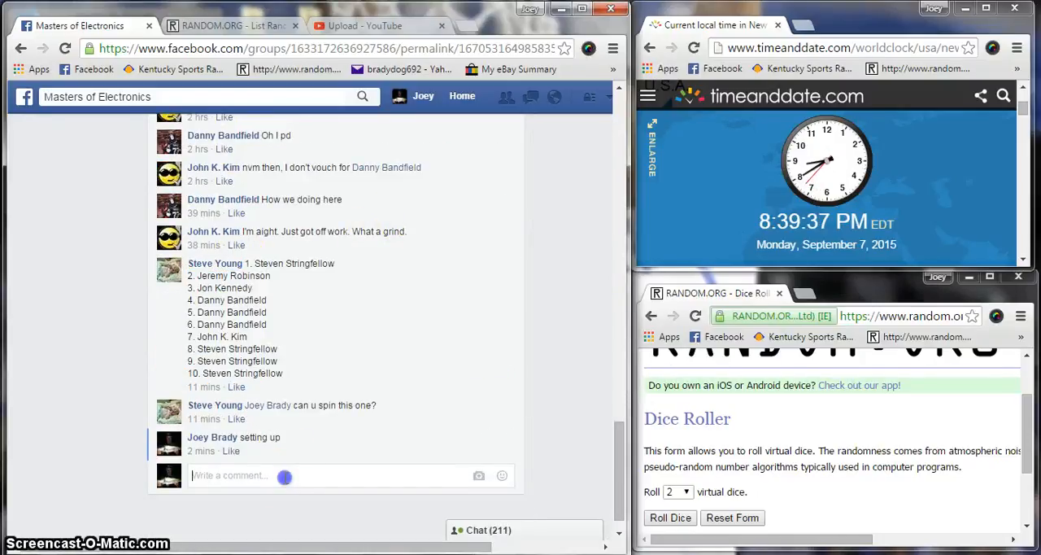
# Post the comment 'live' to the Facebook group thread.
pyautogui.write('live')
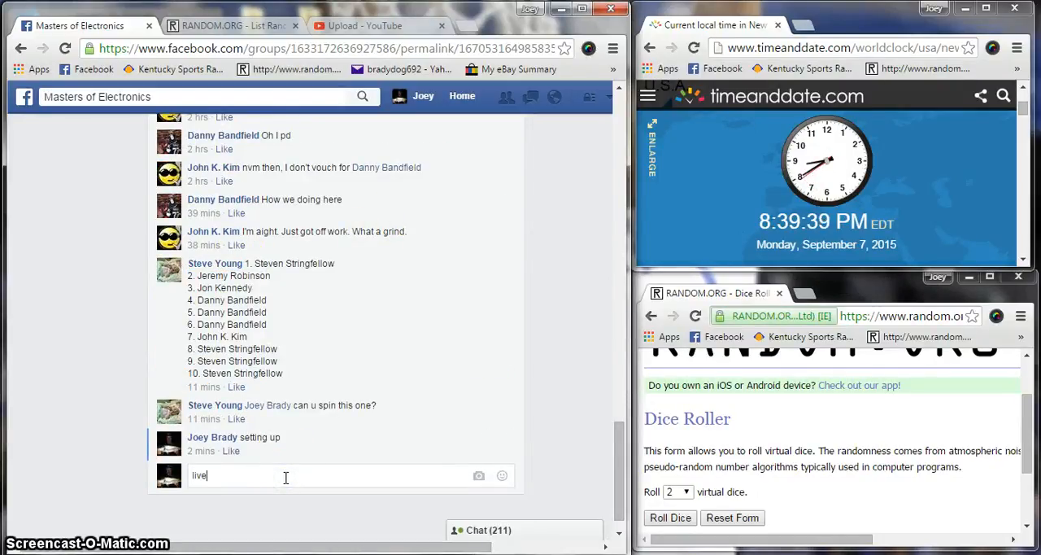
pyautogui.press('Return')
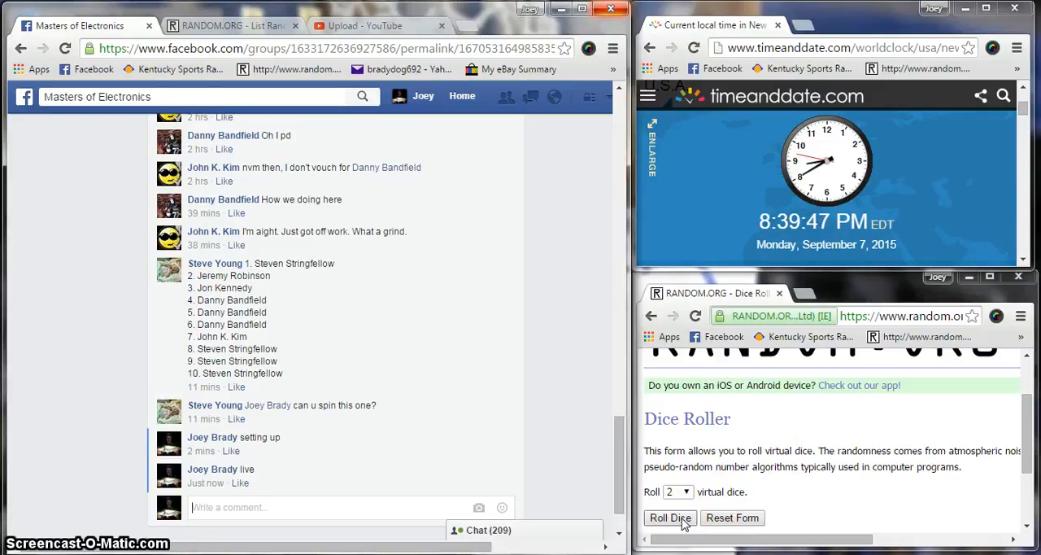
# Roll two virtual dice on RANDOM.ORG, getting two fours, and move to the list randomizer.
pyautogui.click(669, 517)
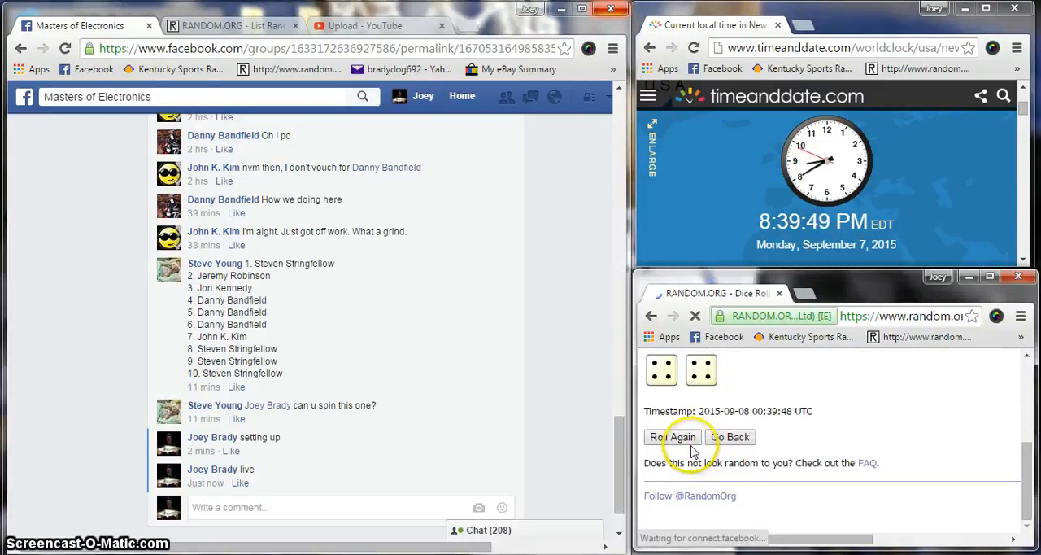
pyautogui.click(672, 437)
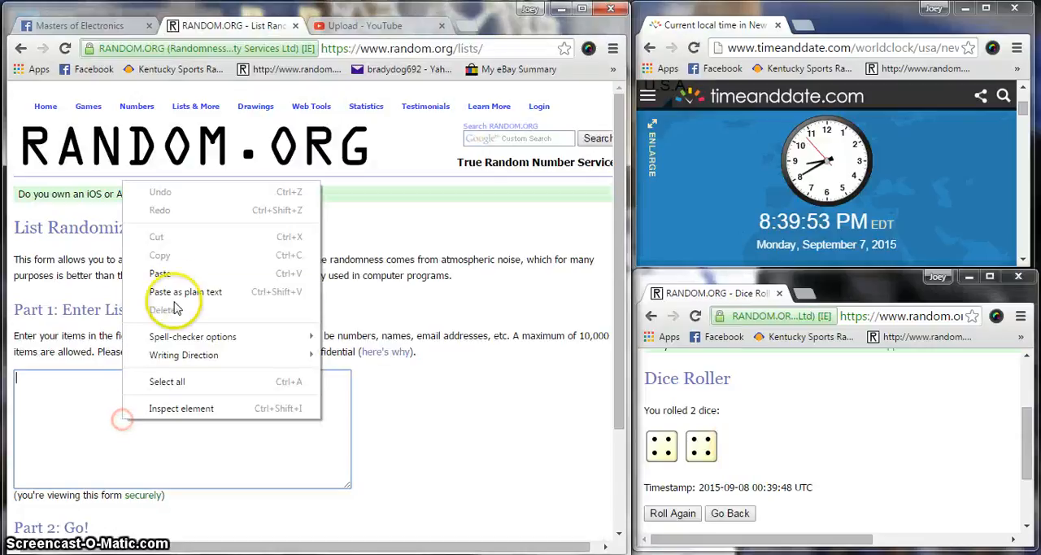
# Paste the ten-name group list into the randomizer and shuffle it once.
pyautogui.click(184, 291)
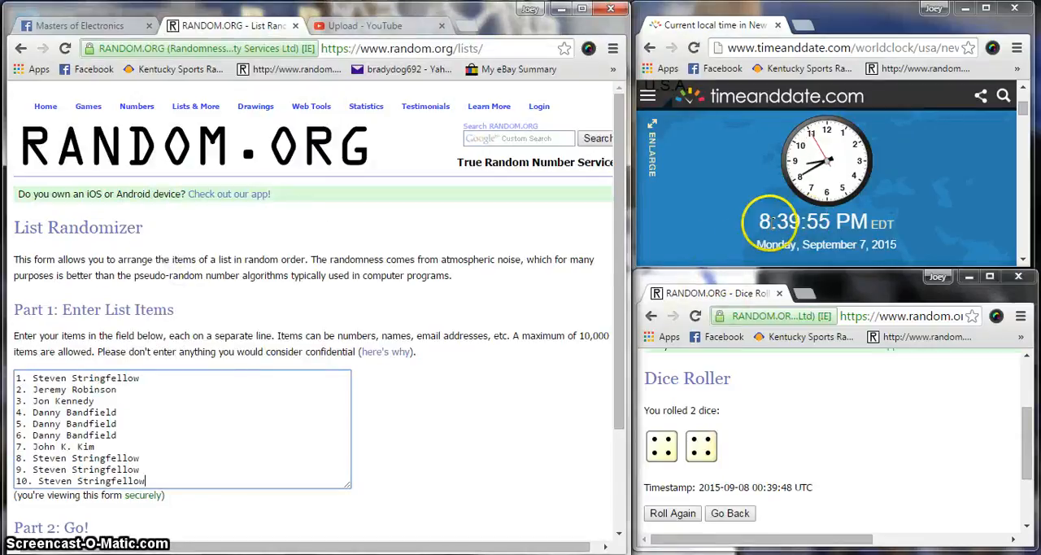
pyautogui.scroll(-3)
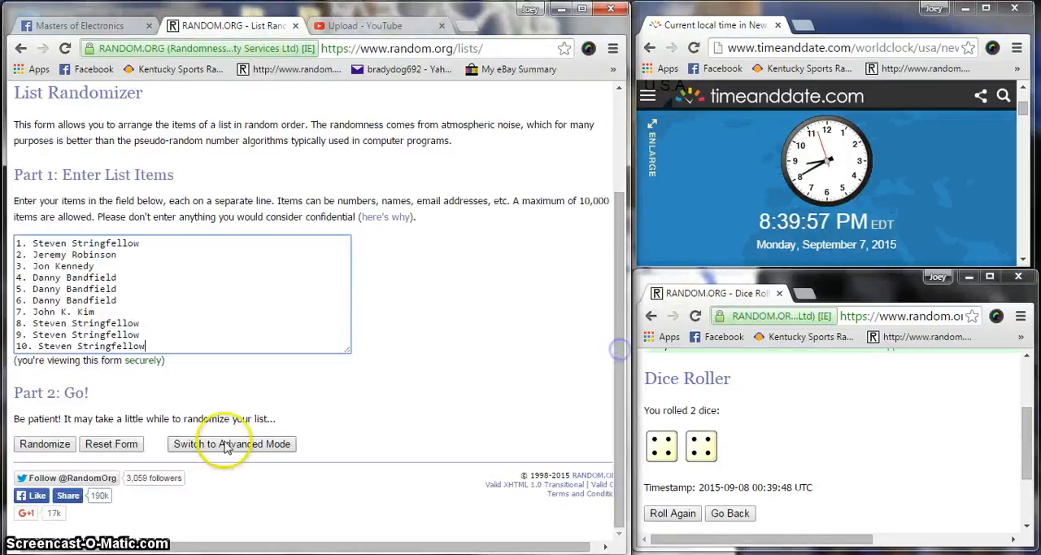
pyautogui.click(44, 444)
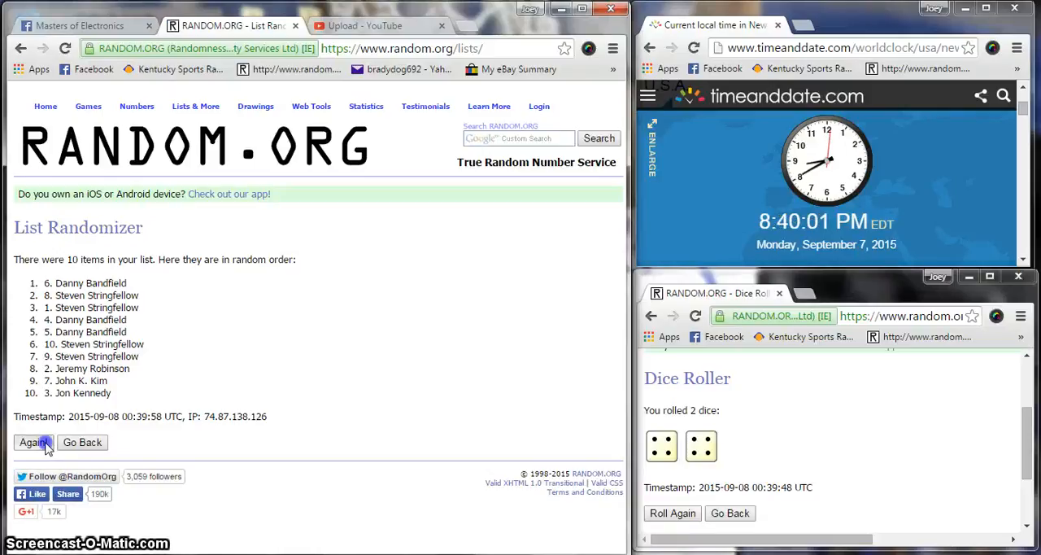
pyautogui.click(34, 442)
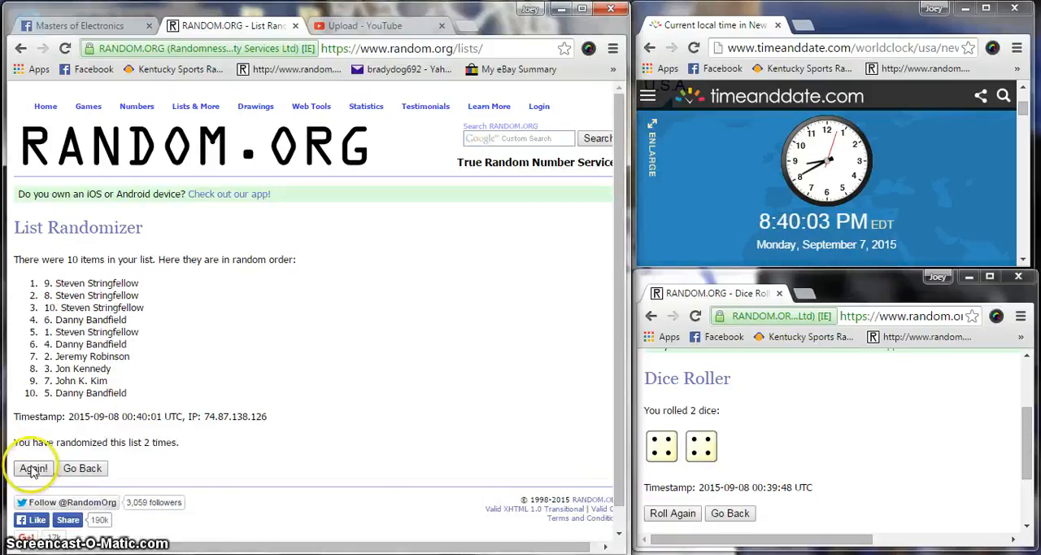
pyautogui.click(33, 468)
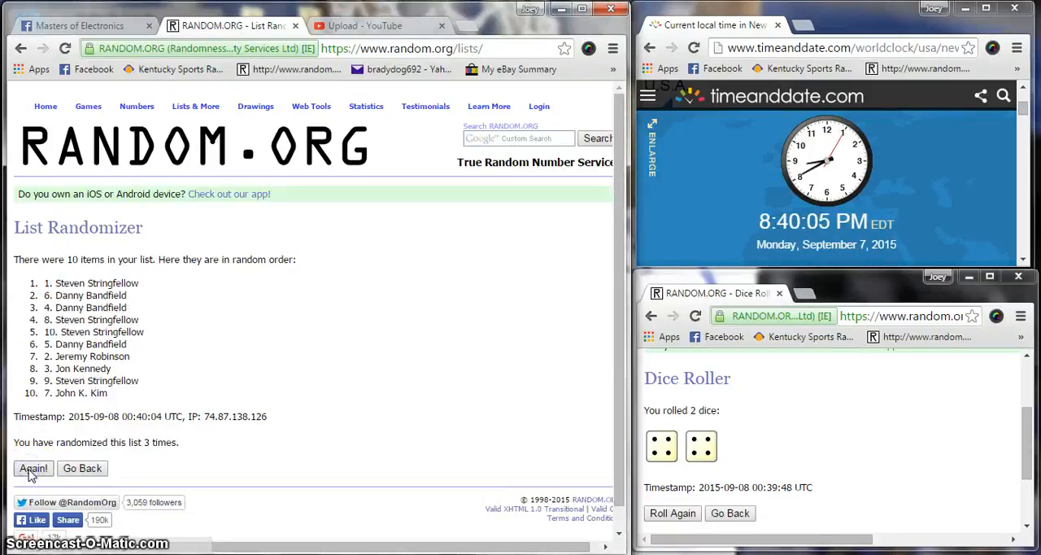
pyautogui.click(34, 468)
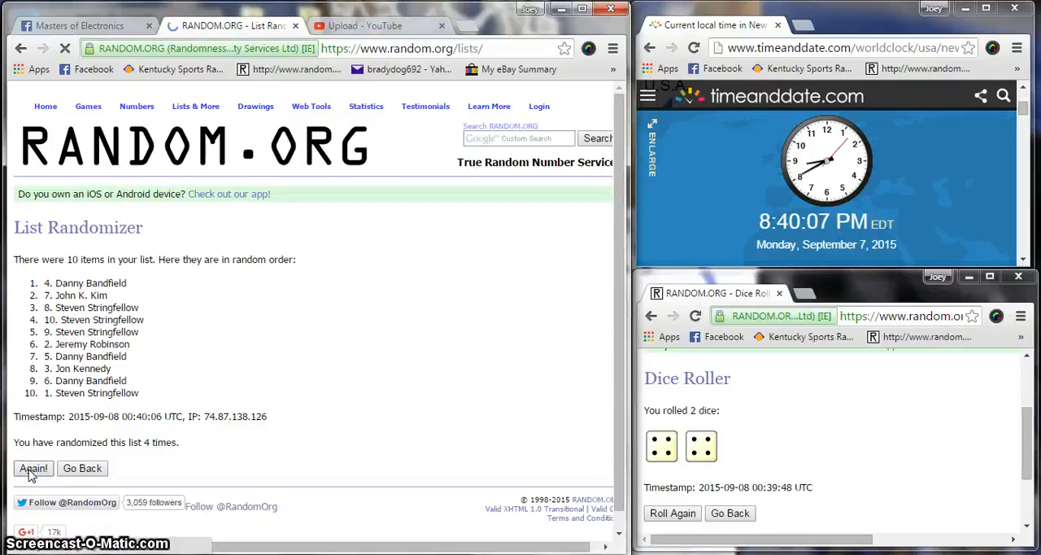
pyautogui.click(34, 468)
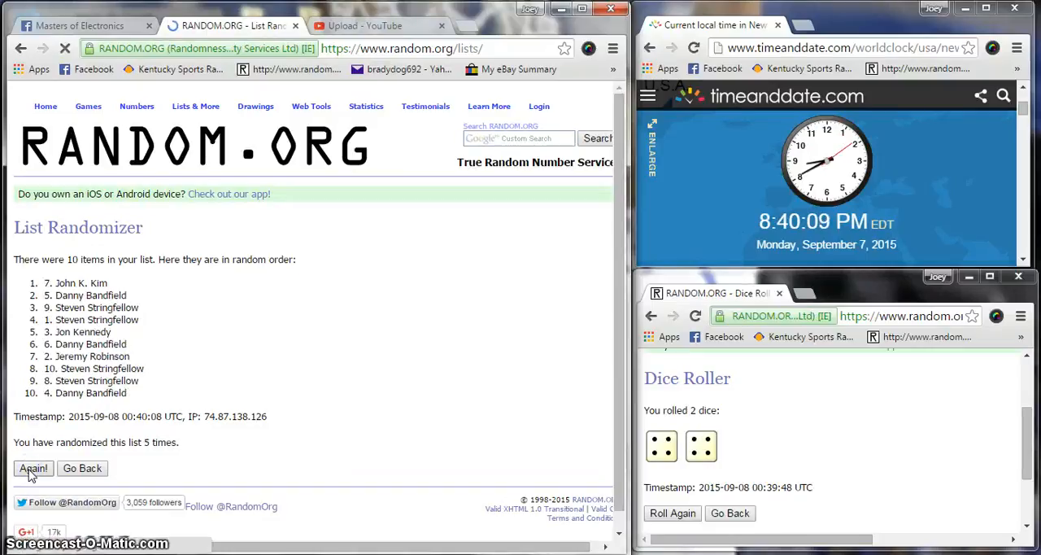
pyautogui.click(33, 468)
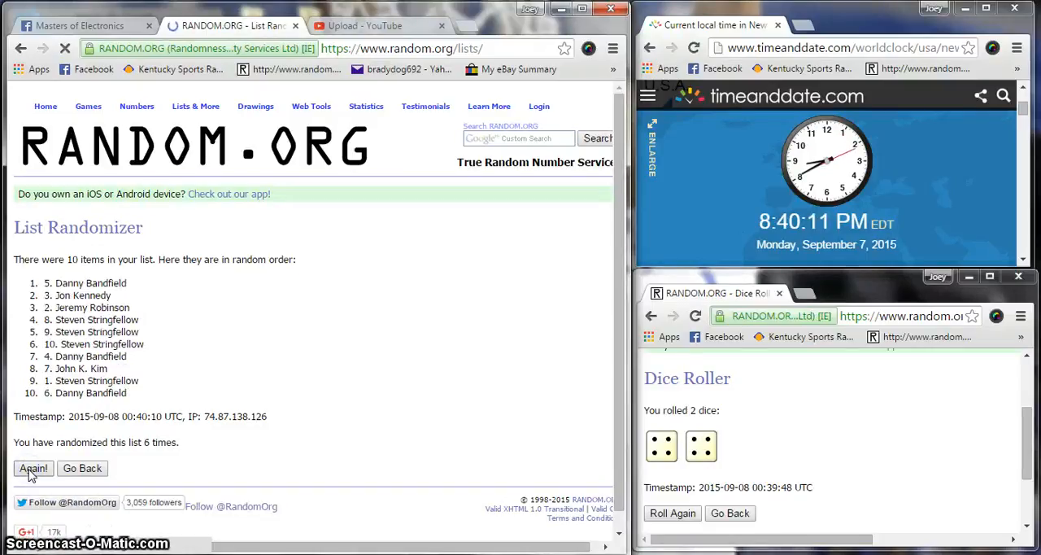
pyautogui.click(33, 468)
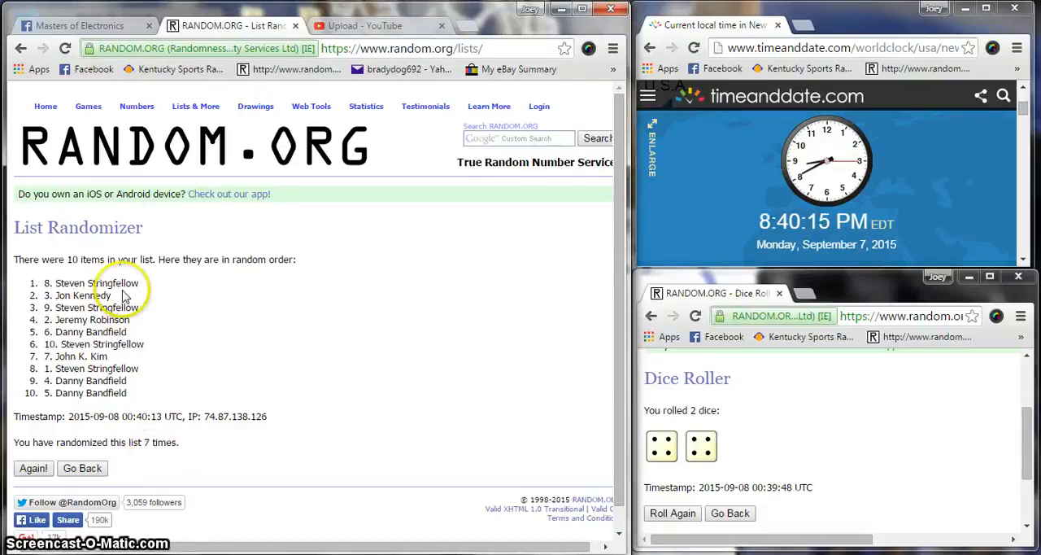
pyautogui.moveTo(324, 379)
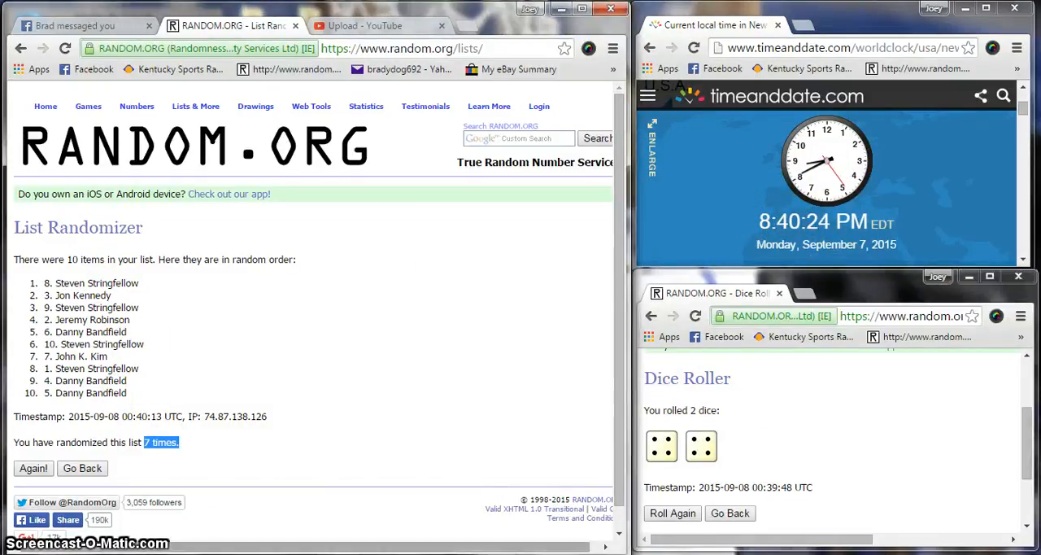
pyautogui.click(33, 468)
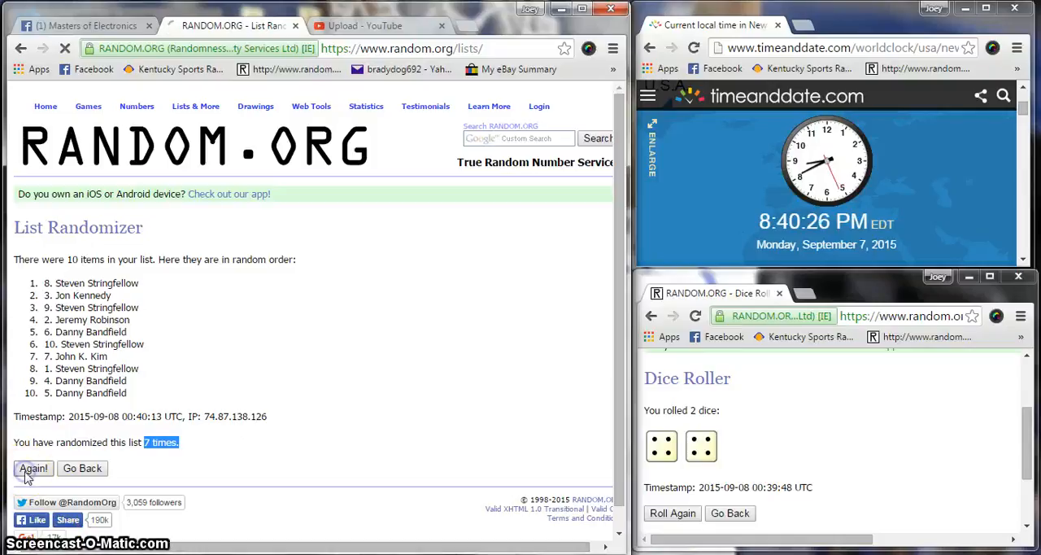
pyautogui.click(33, 467)
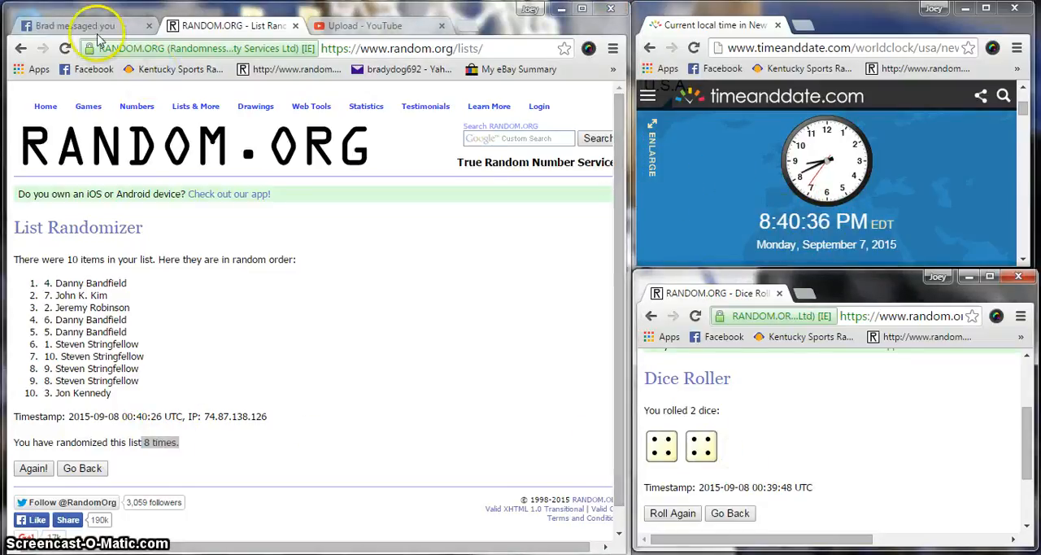
# Return to the Facebook group thread and start a new comment reading 'do'.
pyautogui.click(82, 25)
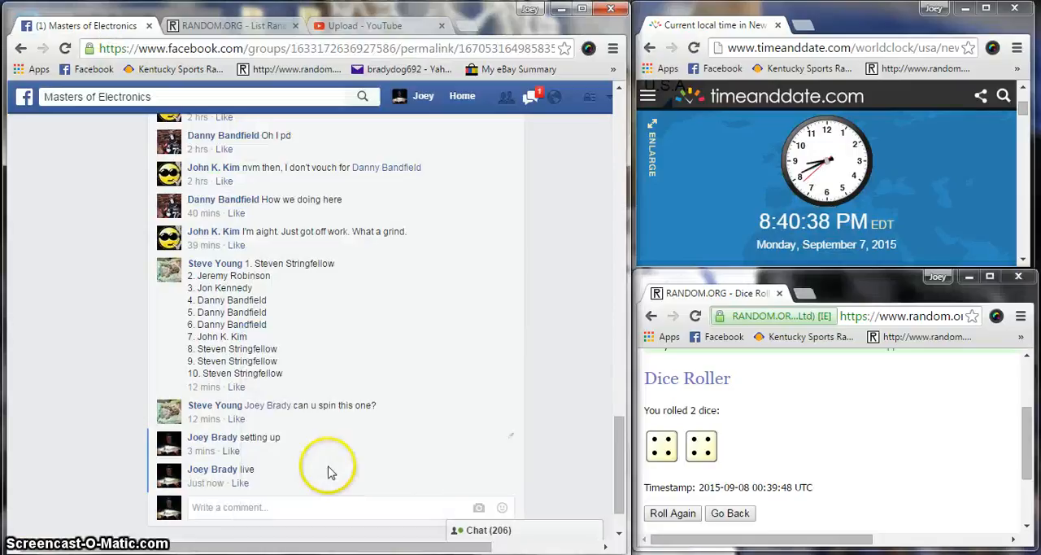
pyautogui.write('do')
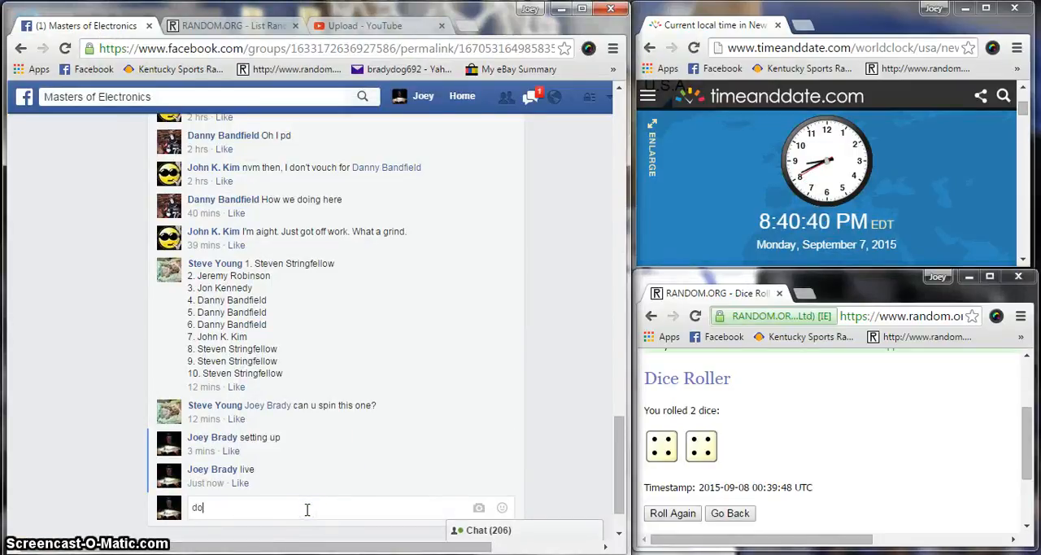